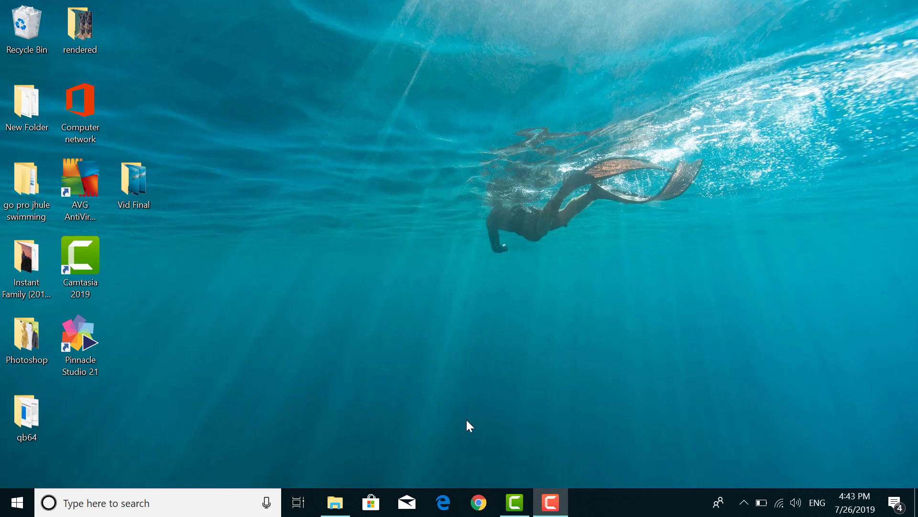
Launch Google Chrome from the taskbar.
click(478, 502)
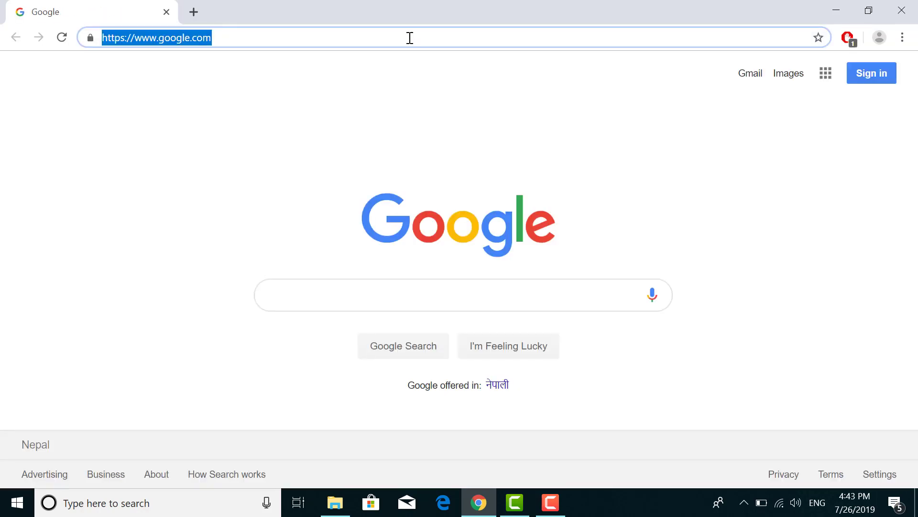
Go to Gmail and sign in to the account.
text(gmail.google.com%2Fmail%2F&ss=1&s...)
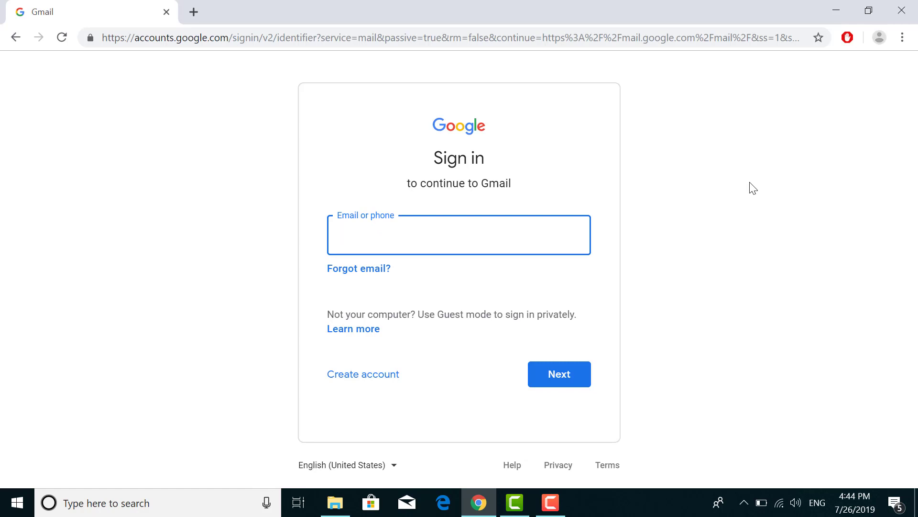
click(458, 235)
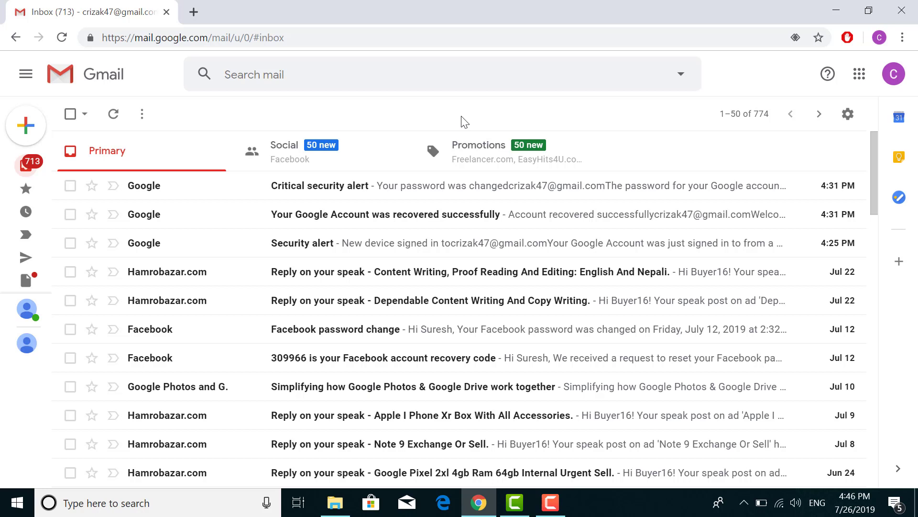
mouse_move(483, 118)
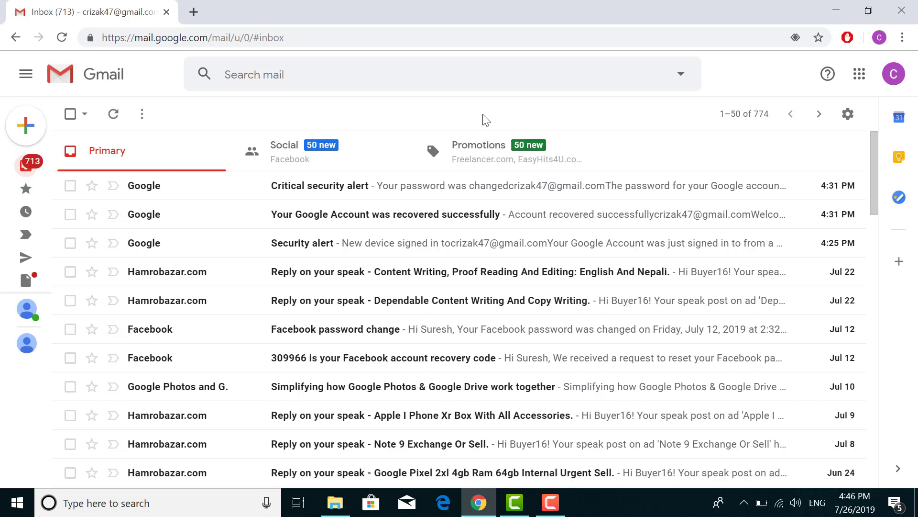
mouse_move(885, 100)
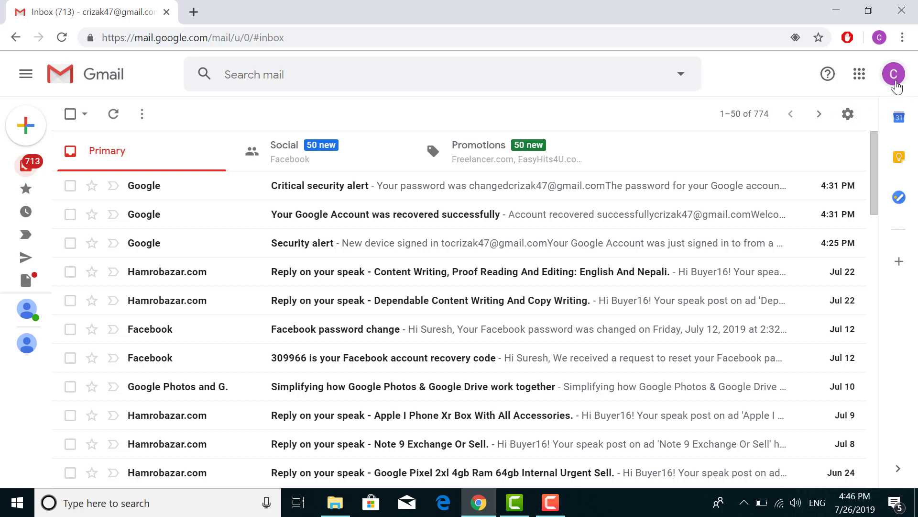
Open Google Account from the avatar menu, then Security, down to Signing in to Google.
click(893, 74)
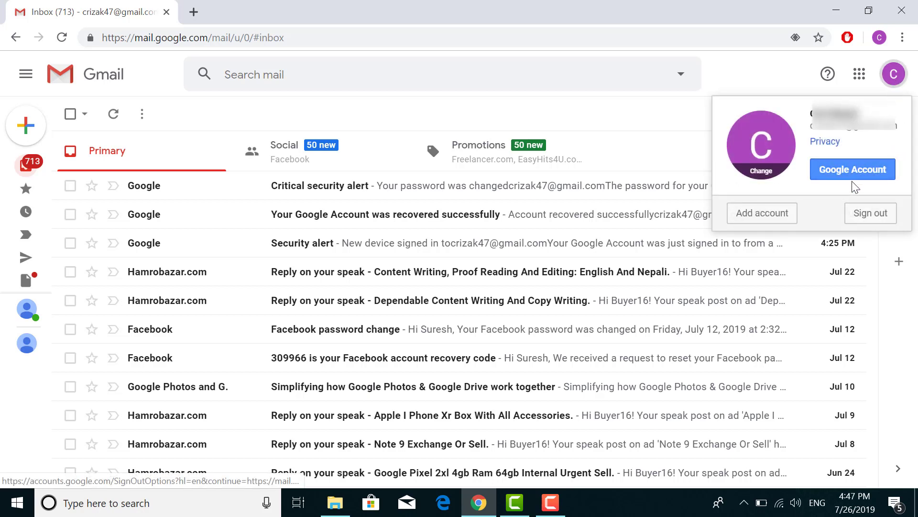
click(853, 169)
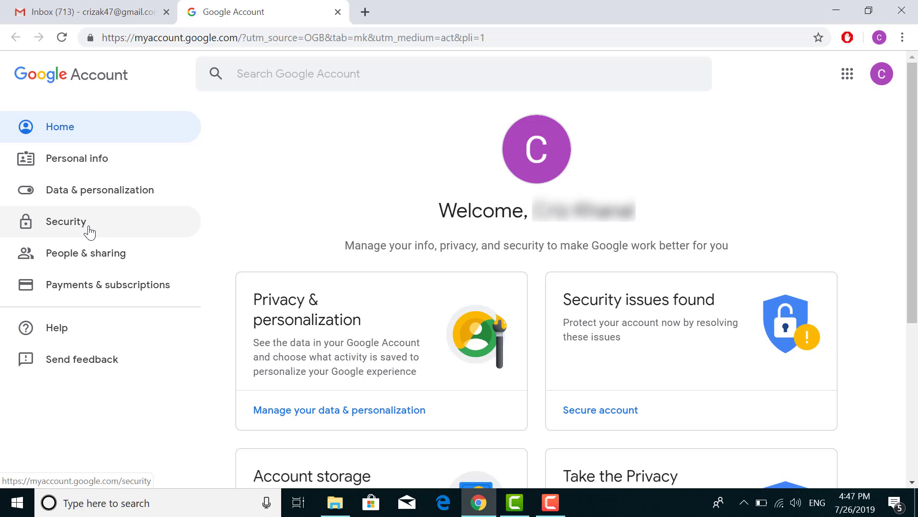
click(65, 222)
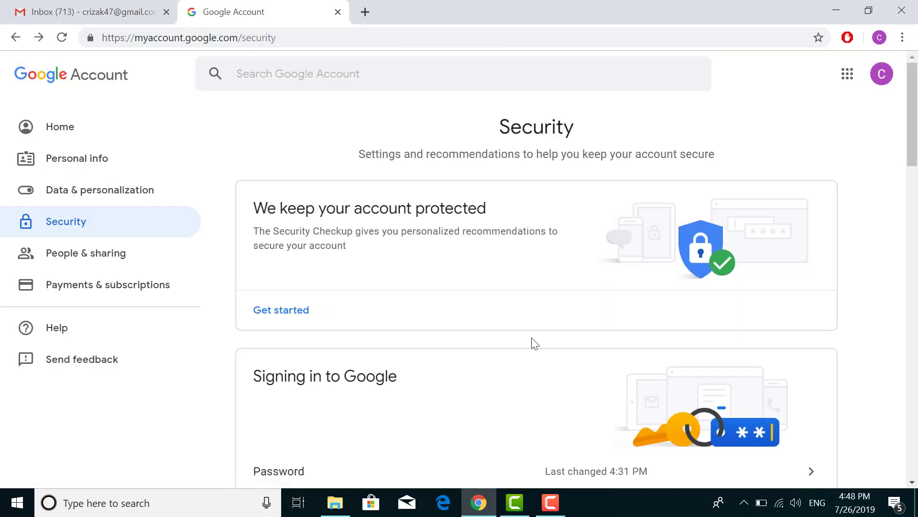
scroll(down, 3)
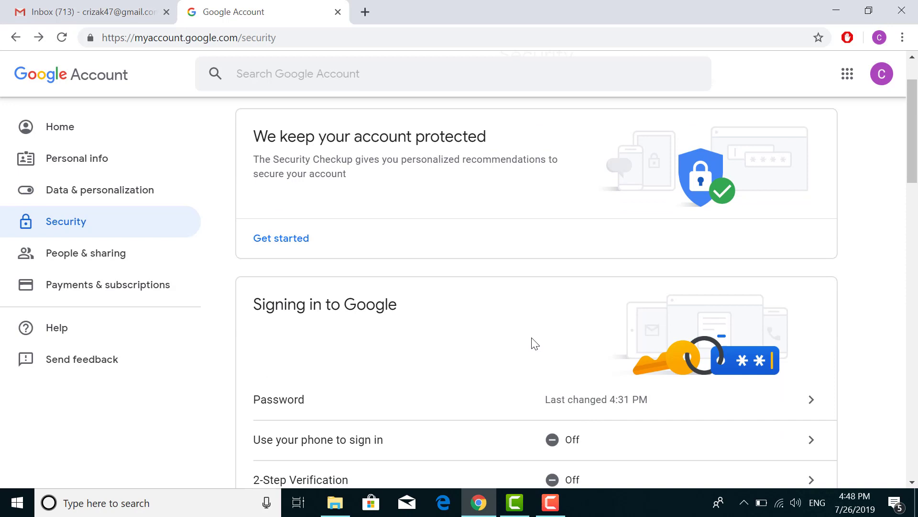
scroll(down, 3)
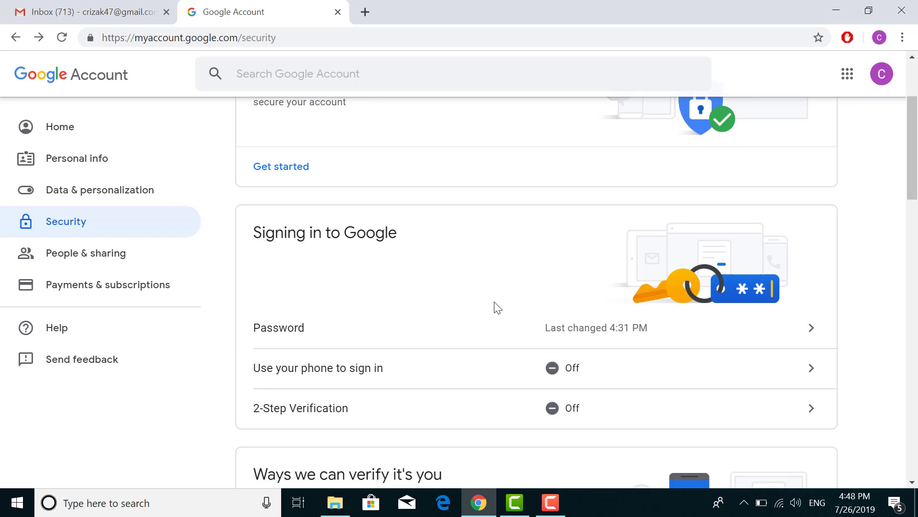
mouse_move(304, 422)
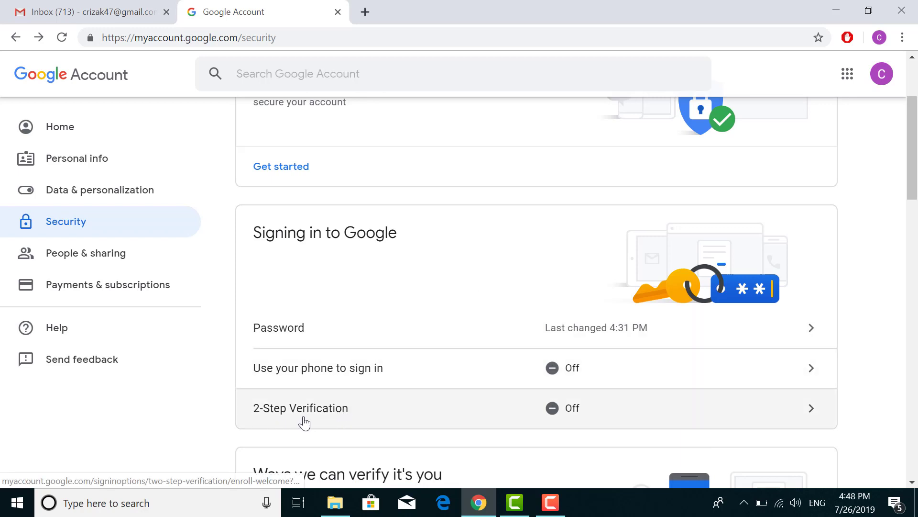
mouse_move(678, 413)
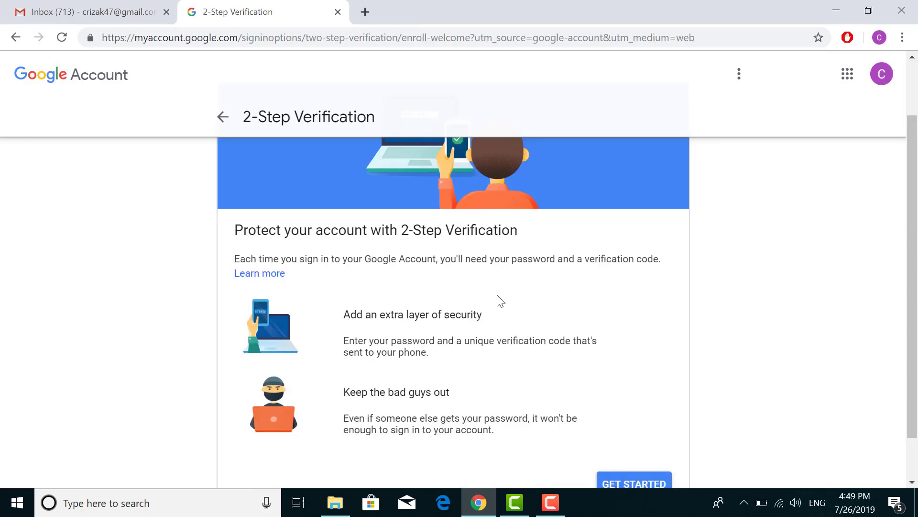
mouse_move(519, 260)
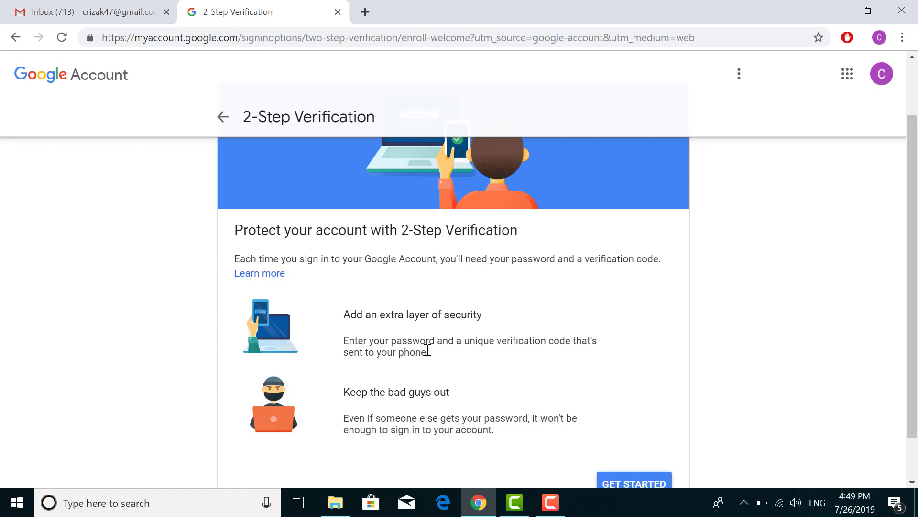
mouse_move(475, 364)
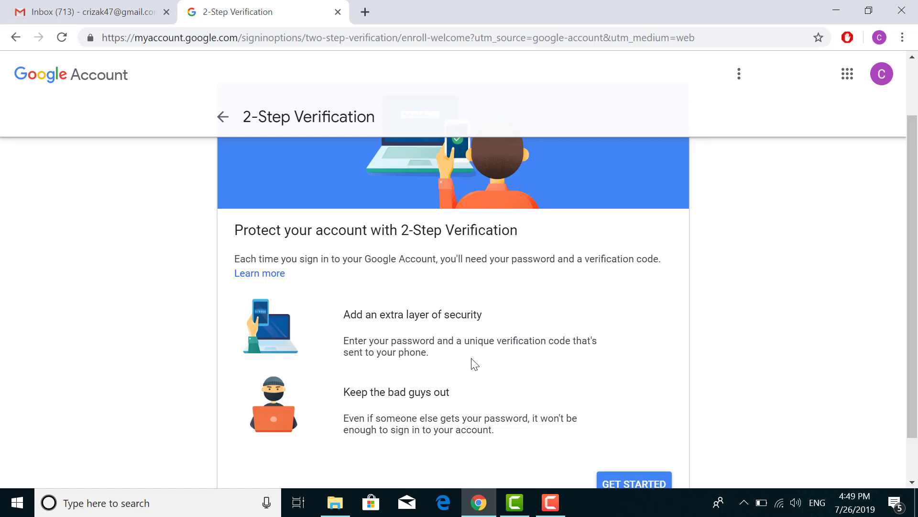
mouse_move(450, 329)
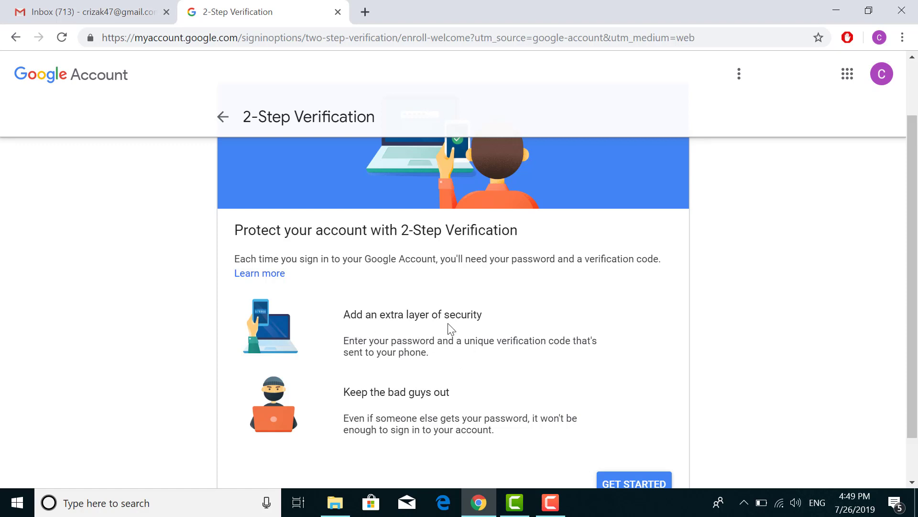
mouse_move(447, 341)
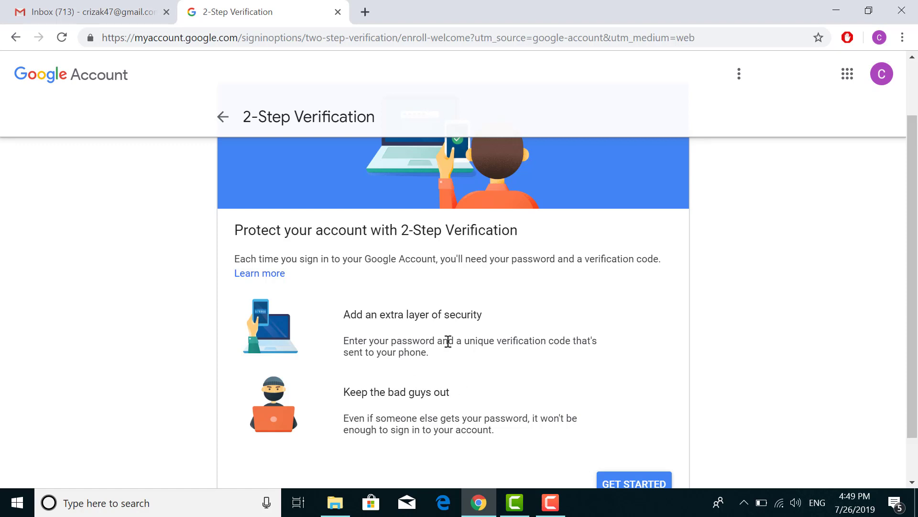
mouse_move(607, 354)
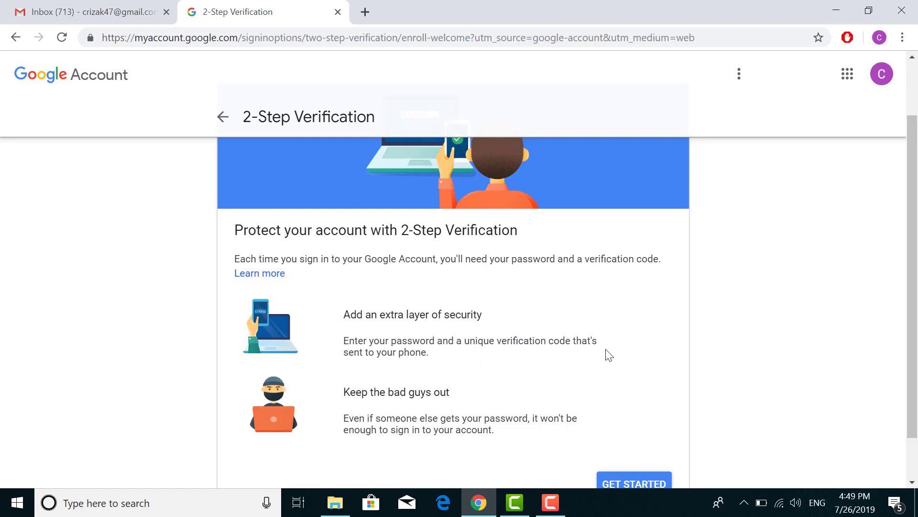
mouse_move(463, 372)
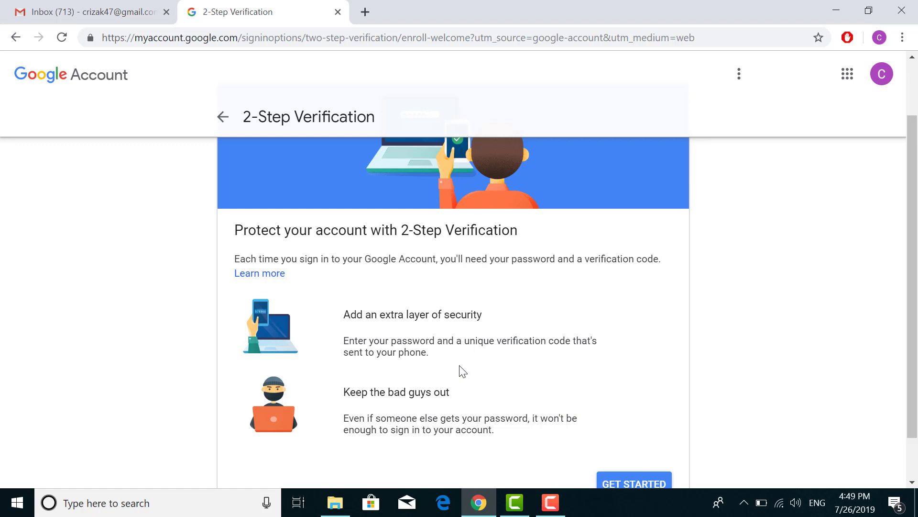
Scroll down and start 2-Step Verification setup with Get Started.
scroll(down, 3)
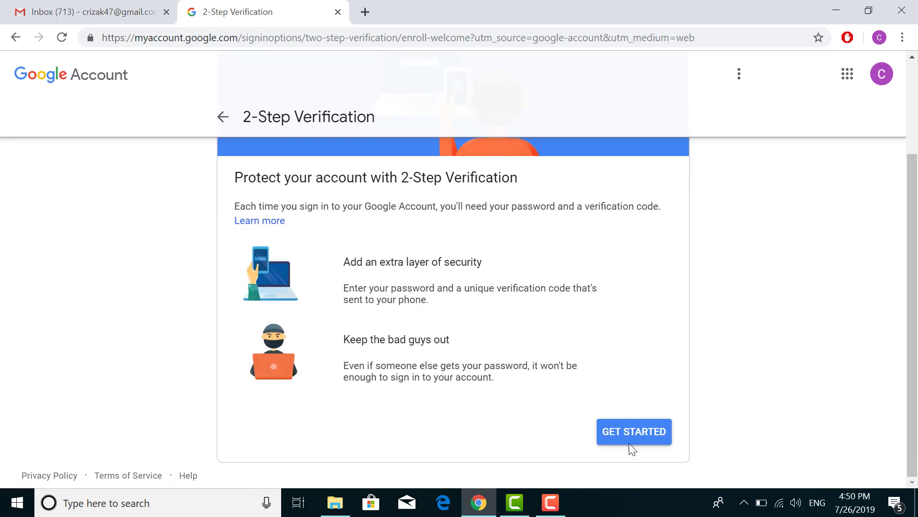
click(633, 431)
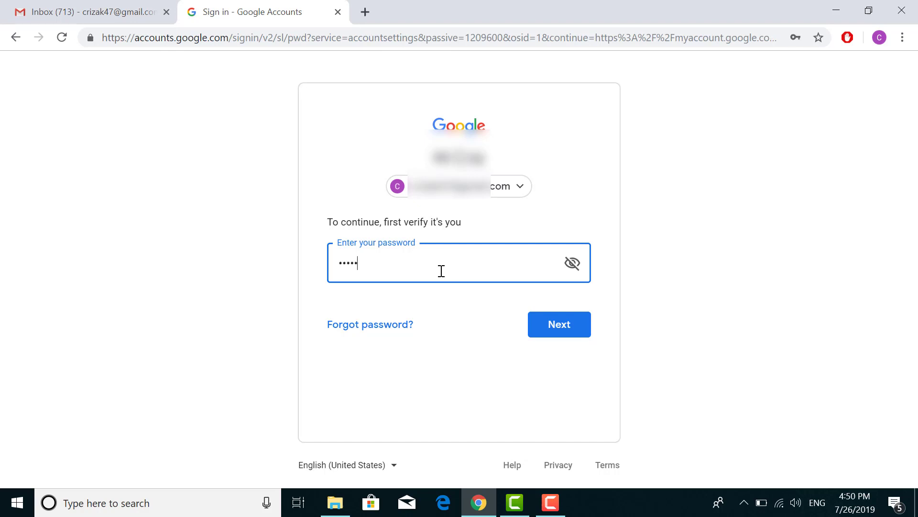
Confirm the password, have a code texted to the phone, and enter it.
text(••••••)
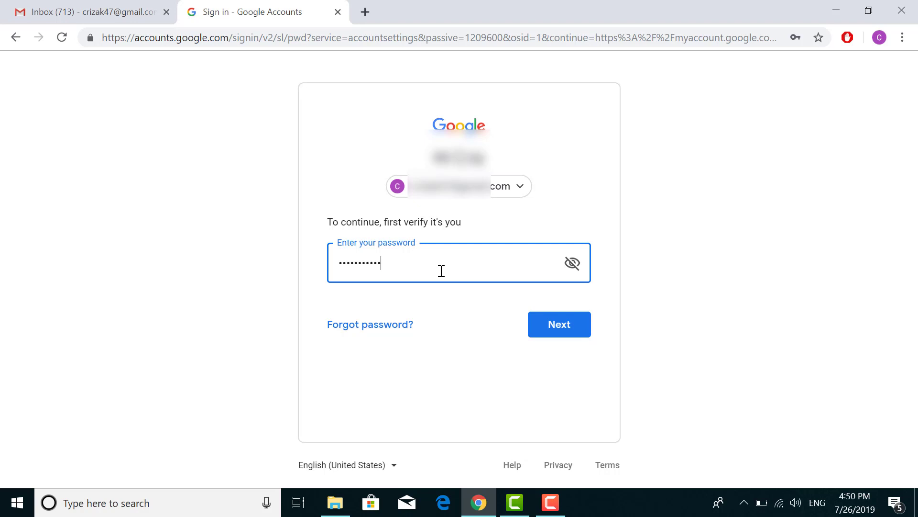
click(560, 325)
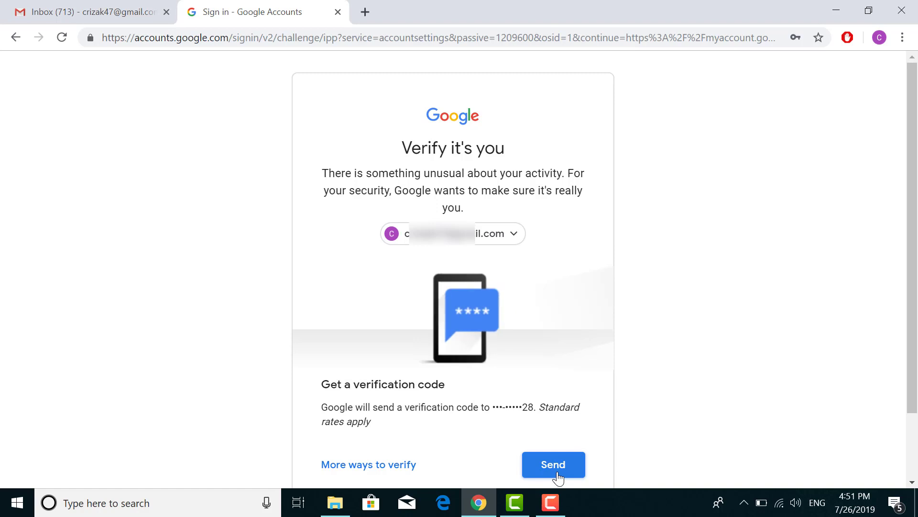
click(554, 464)
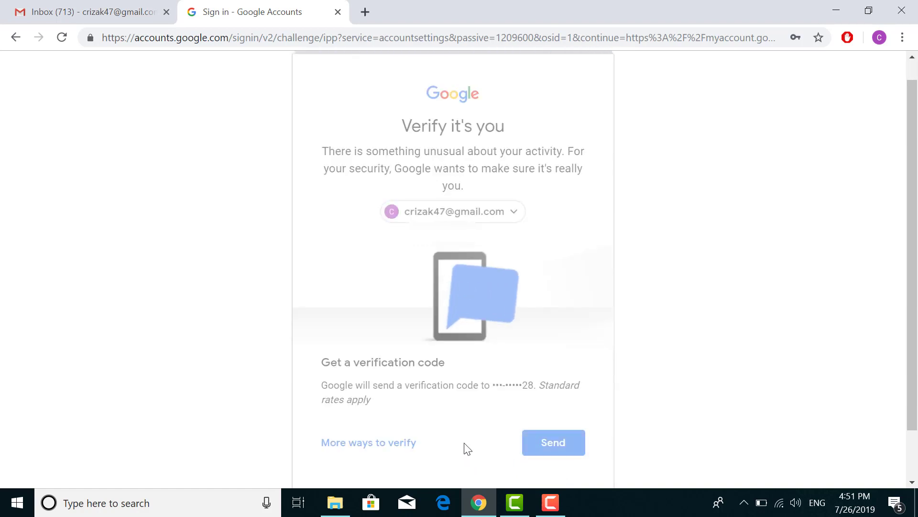
click(553, 442)
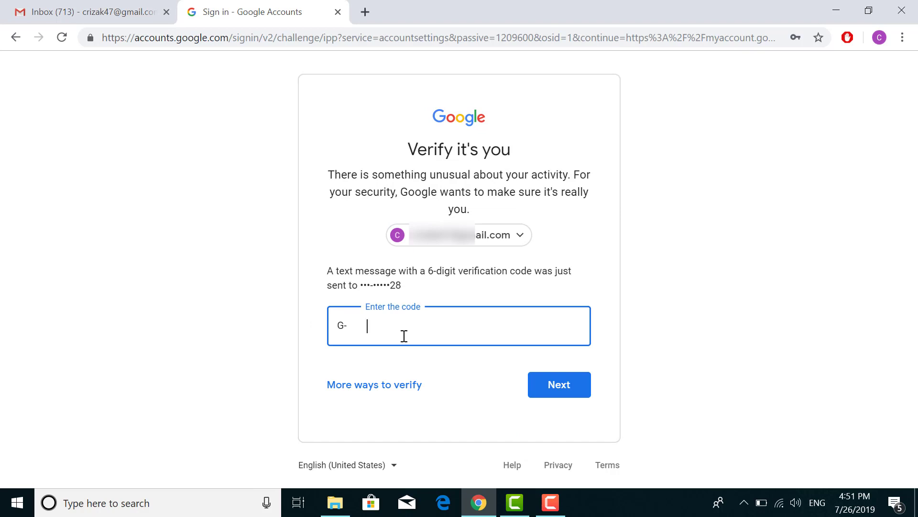
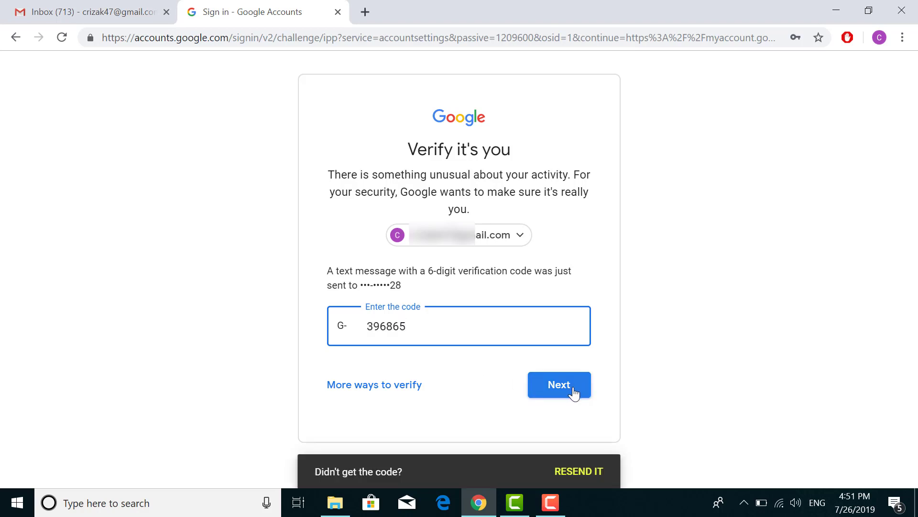
Submit the code and reach the phone number and text-message option form.
click(559, 384)
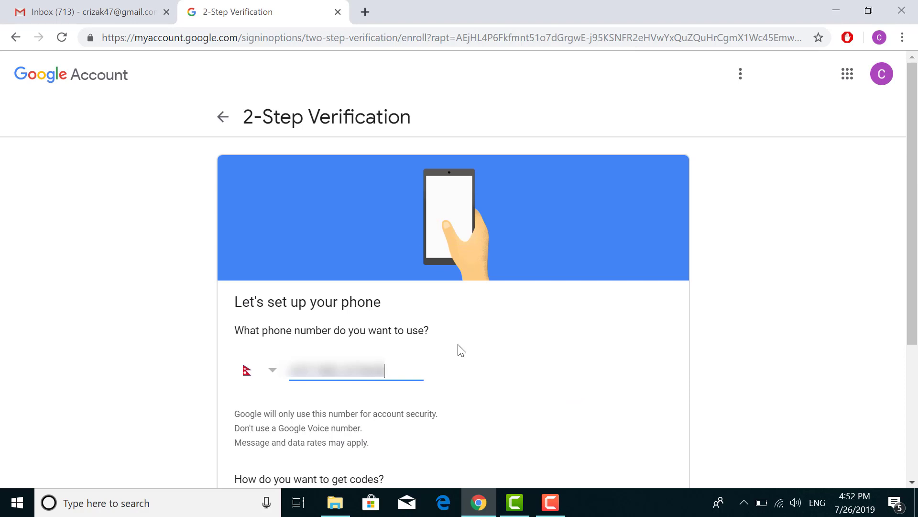
mouse_move(419, 362)
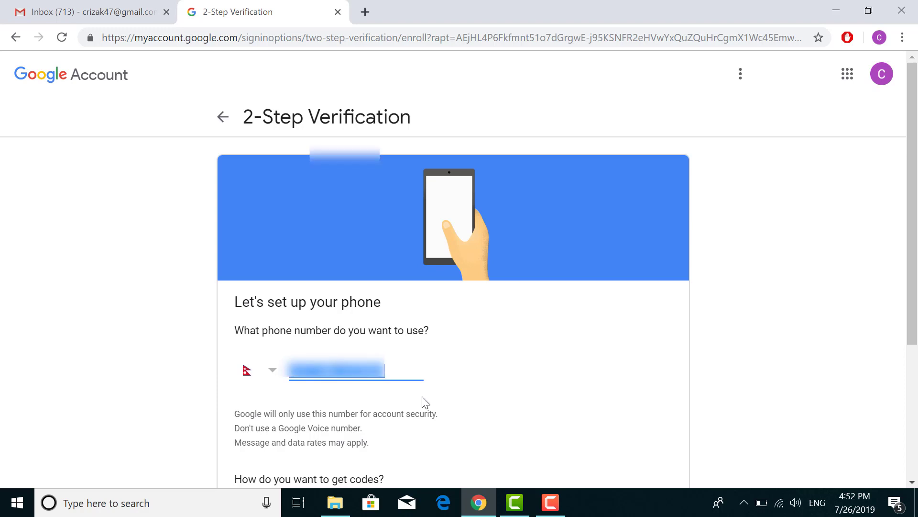
scroll(down, 3)
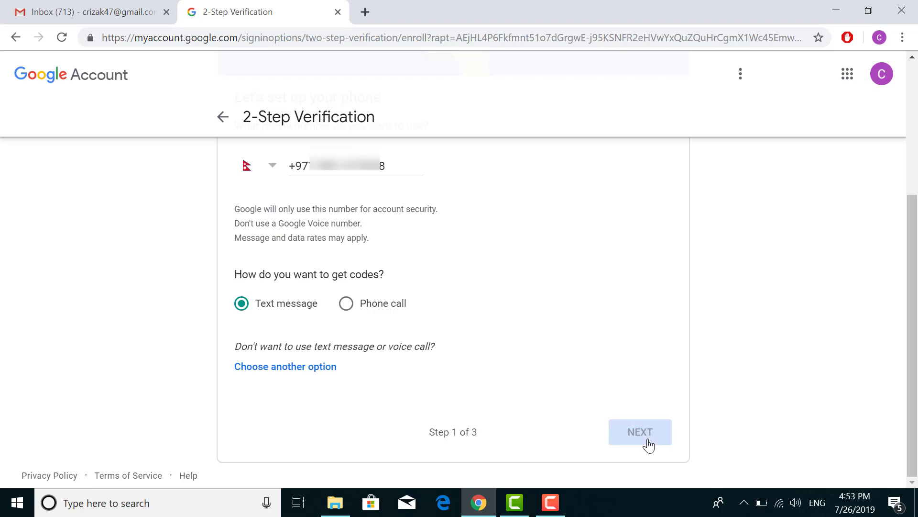
click(640, 432)
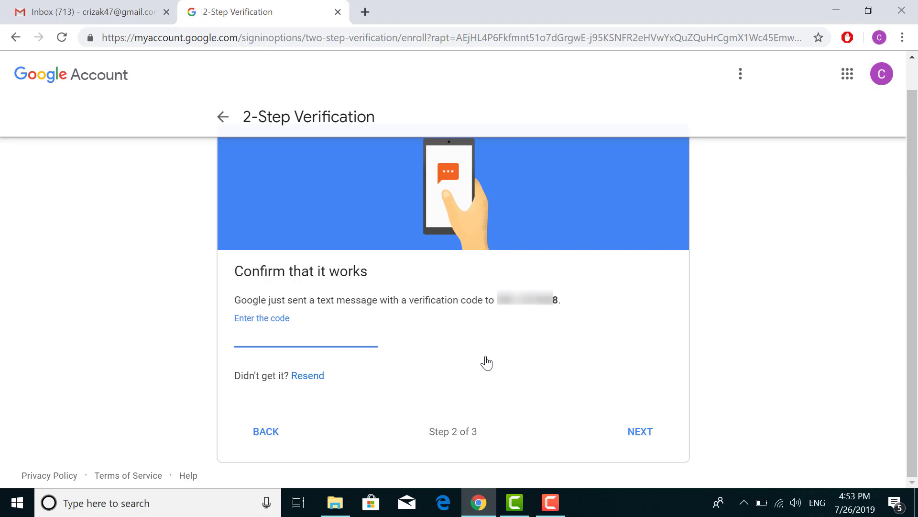
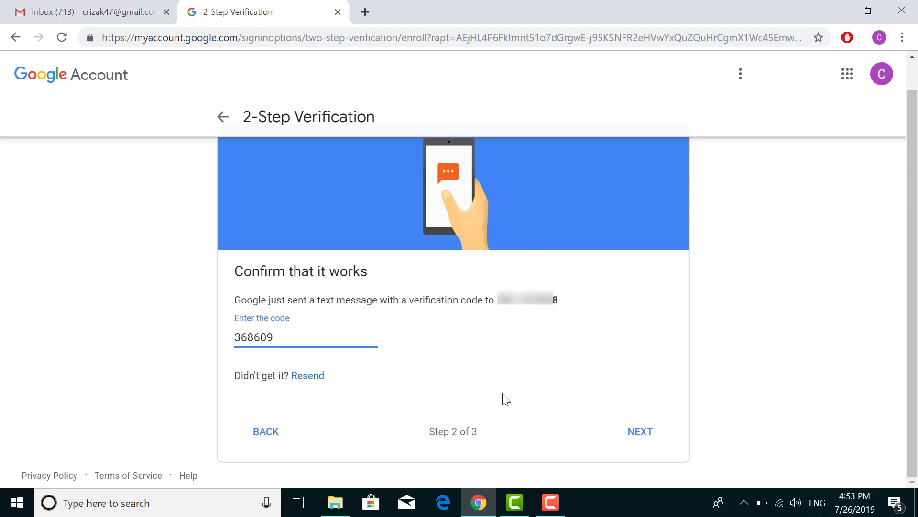
click(639, 431)
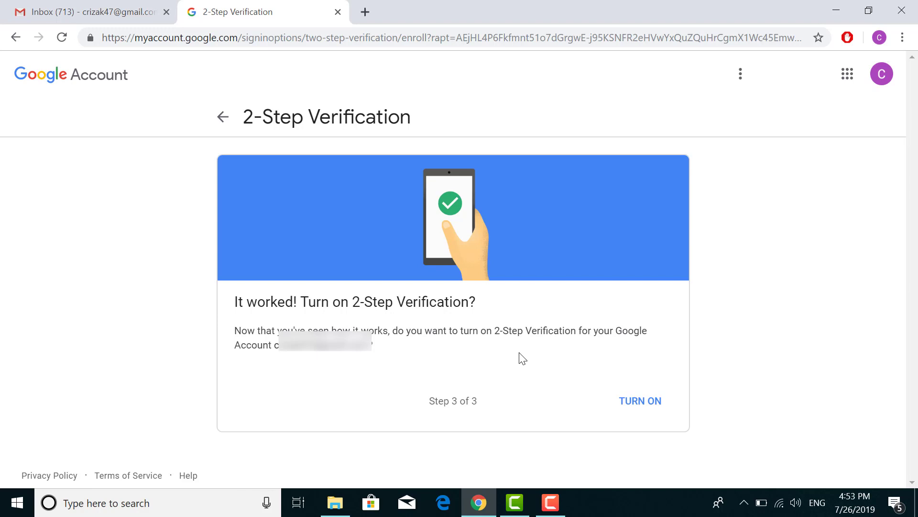
mouse_move(532, 429)
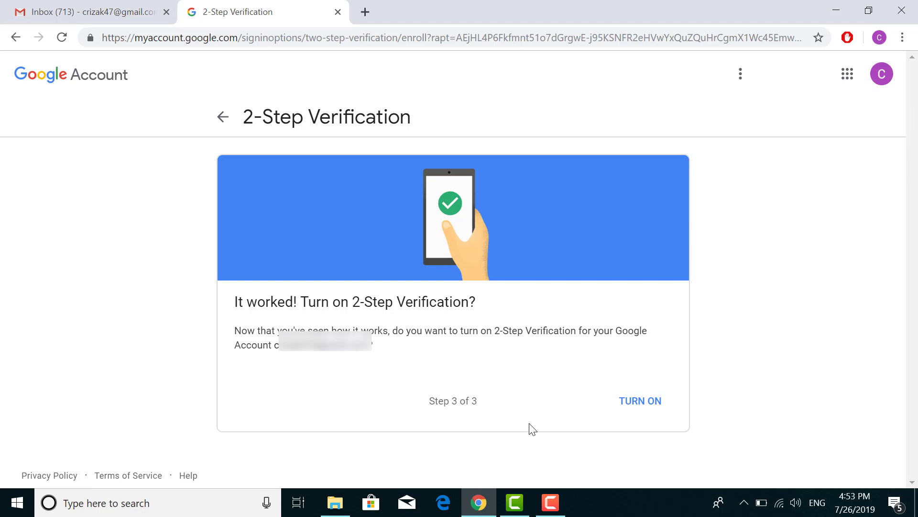
mouse_move(628, 431)
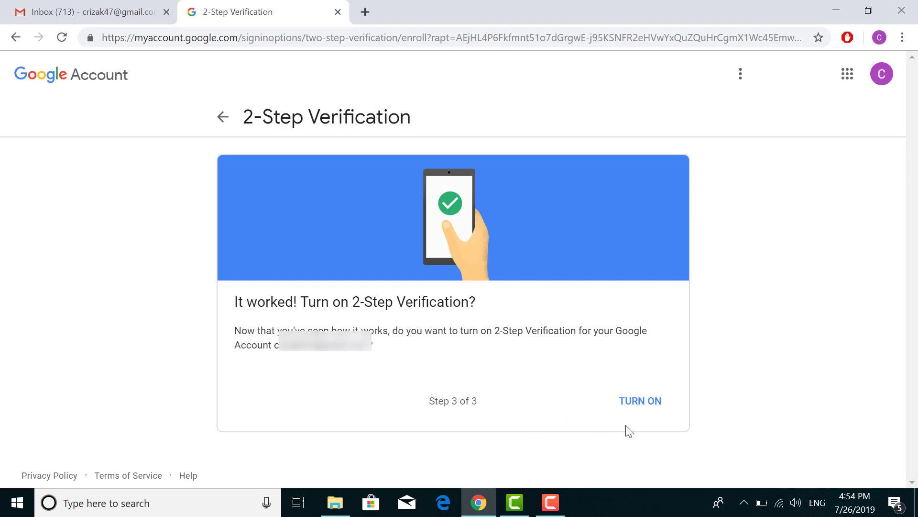
mouse_move(639, 406)
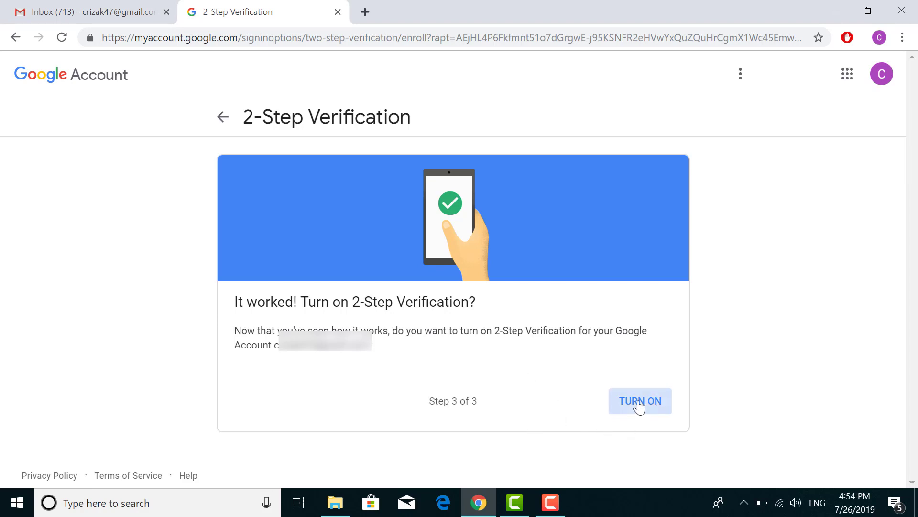
Turn on 2-Step Verification from the 'It worked!' screen.
click(640, 401)
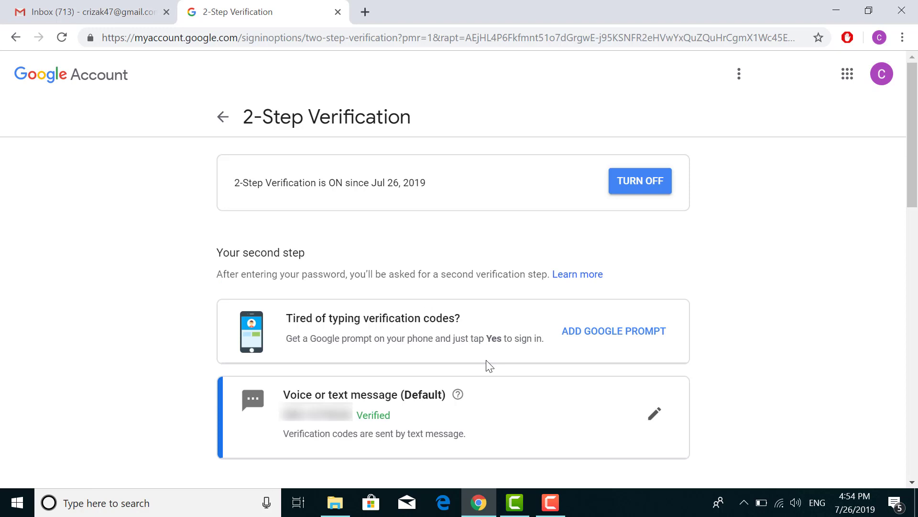